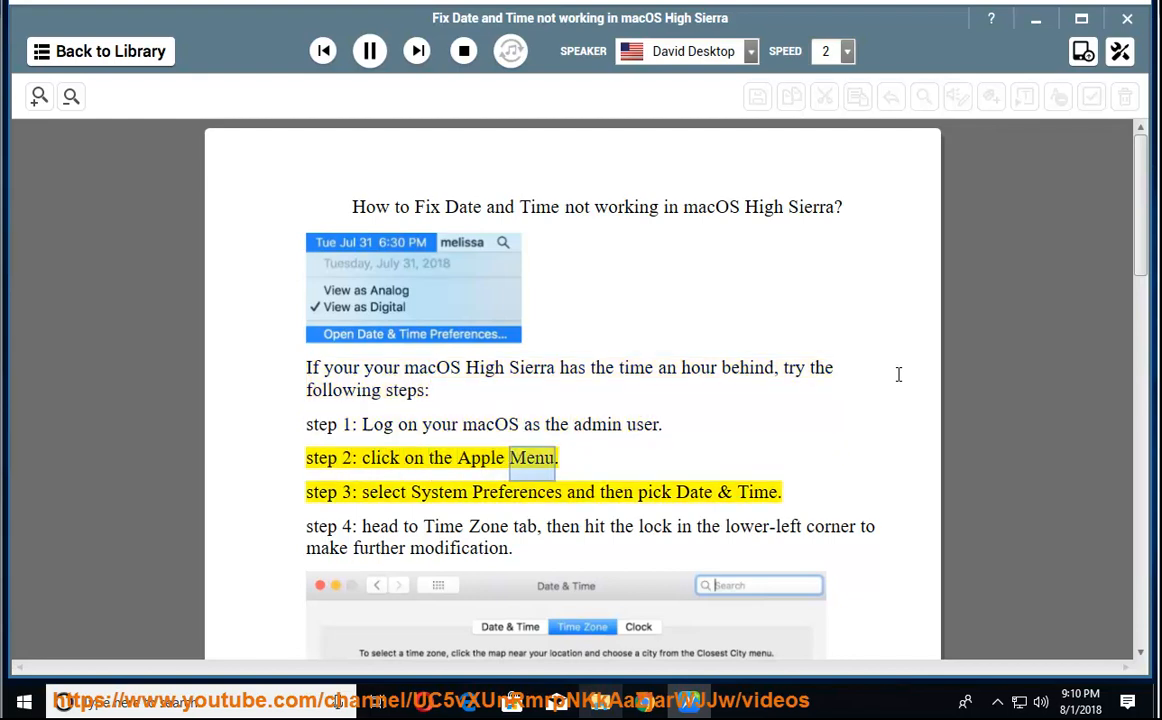
Open System Preferences from the Apple menu and go to the Date & Time pane
double_click(383, 492)
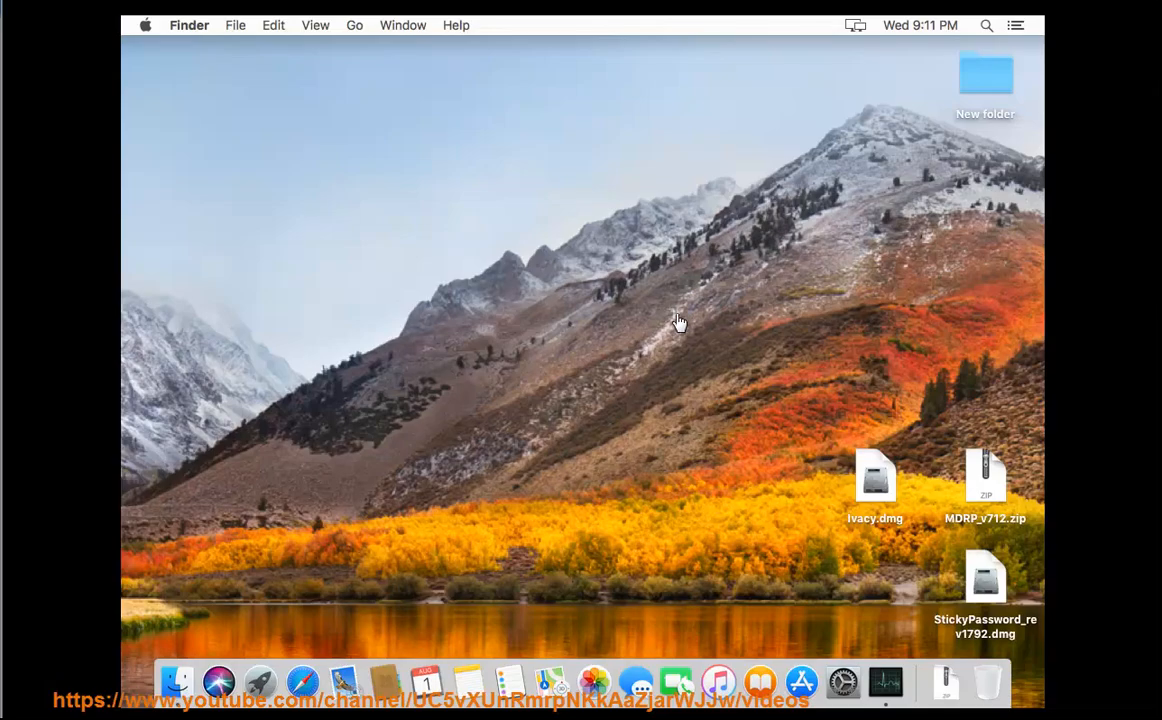
left_click(145, 24)
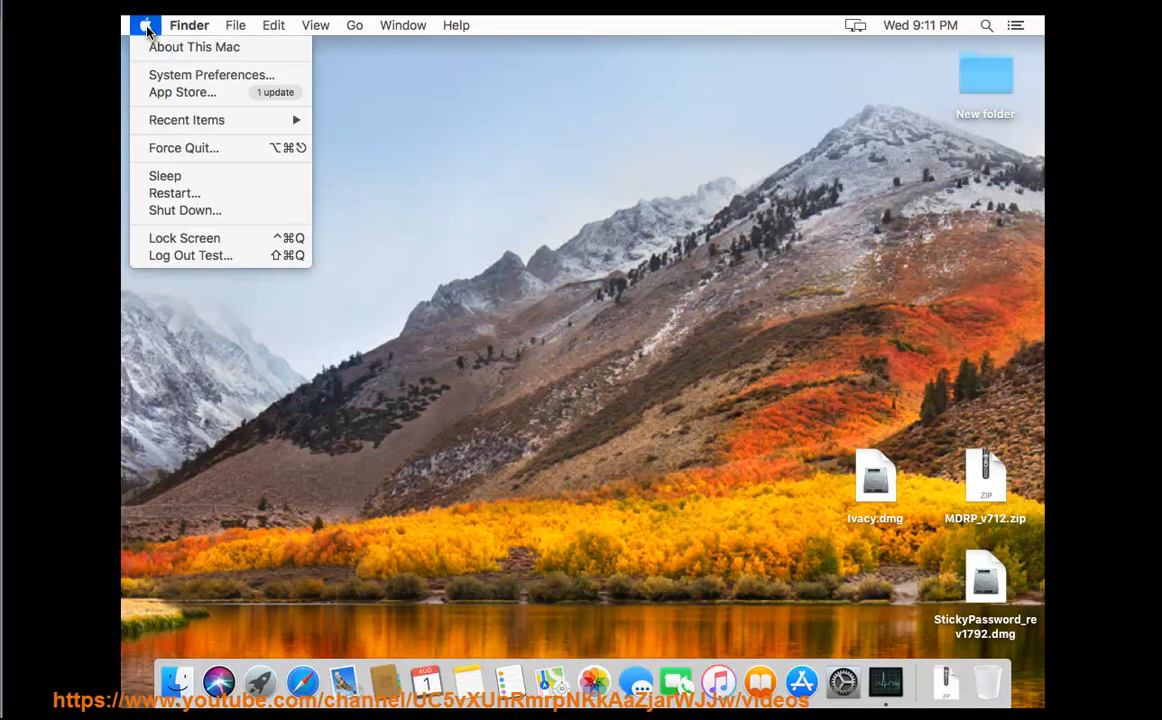
left_click(216, 82)
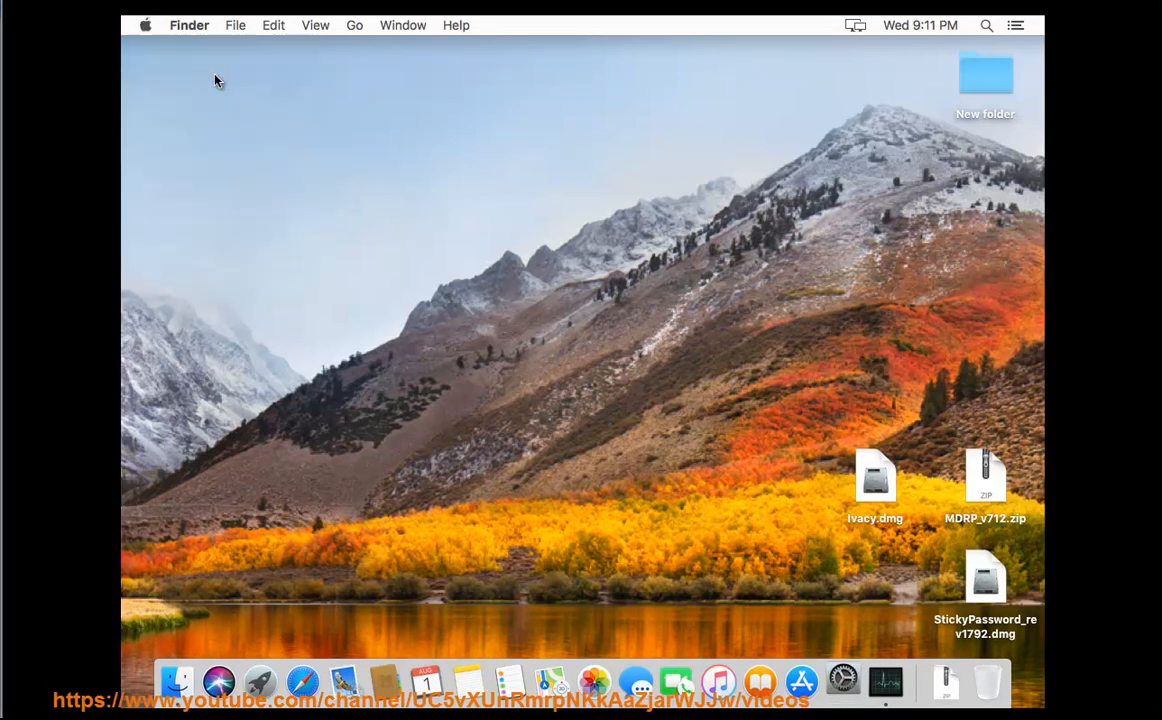
left_click(839, 678)
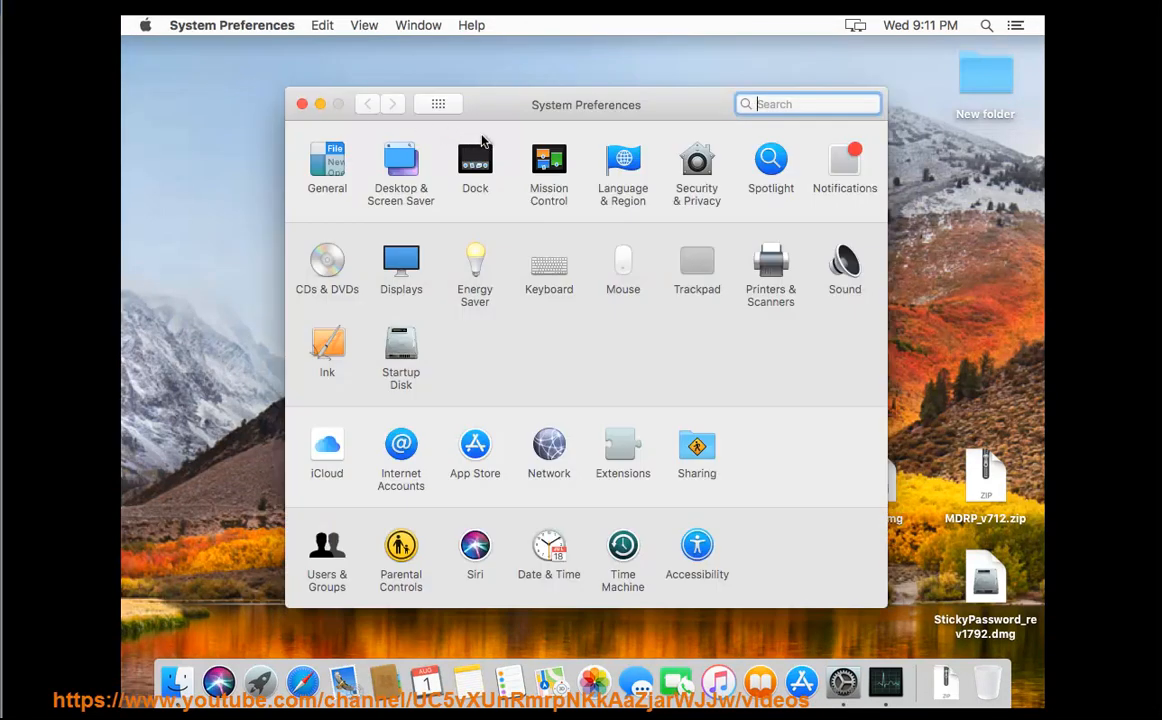
mouse_move(549, 547)
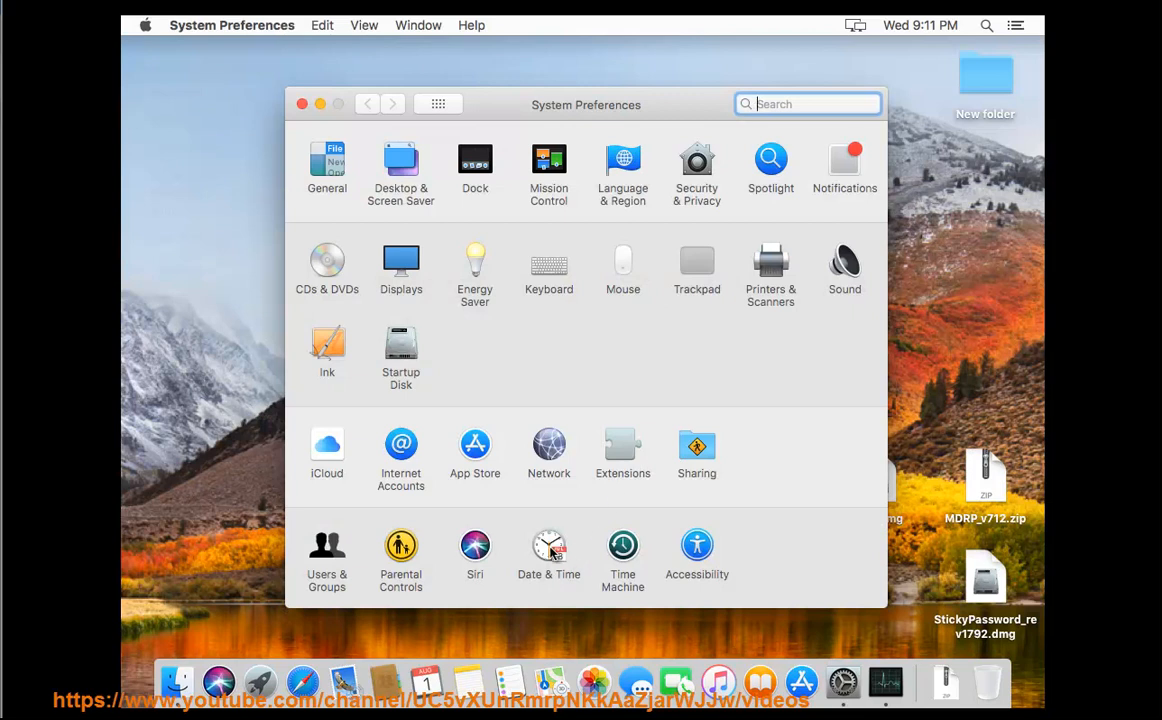
left_click(548, 544)
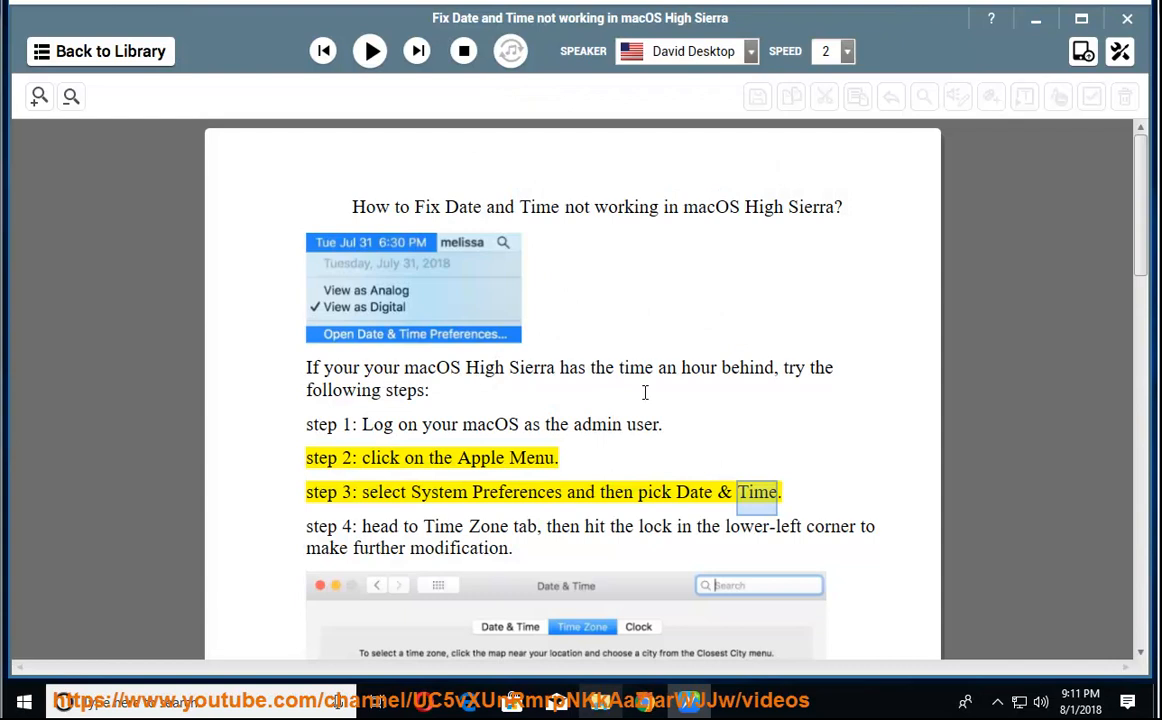
Have NaturalReader read the guide through step 4, pausing at step 5
left_click(369, 51)
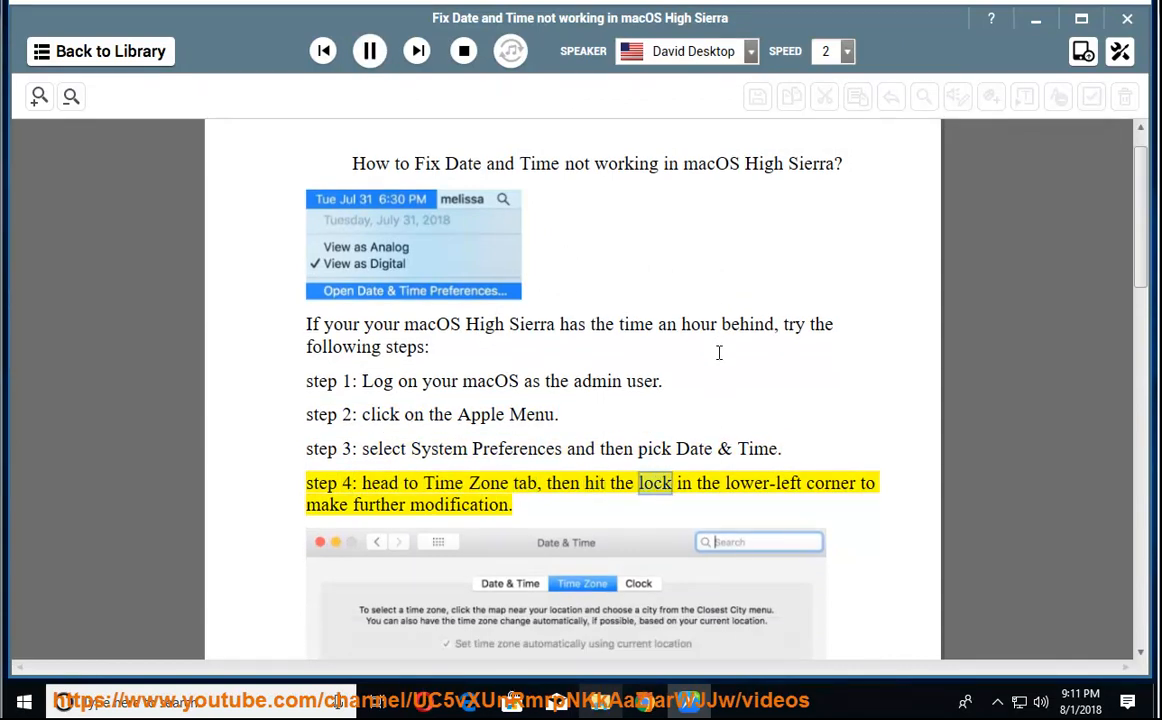
scroll("down", 3)
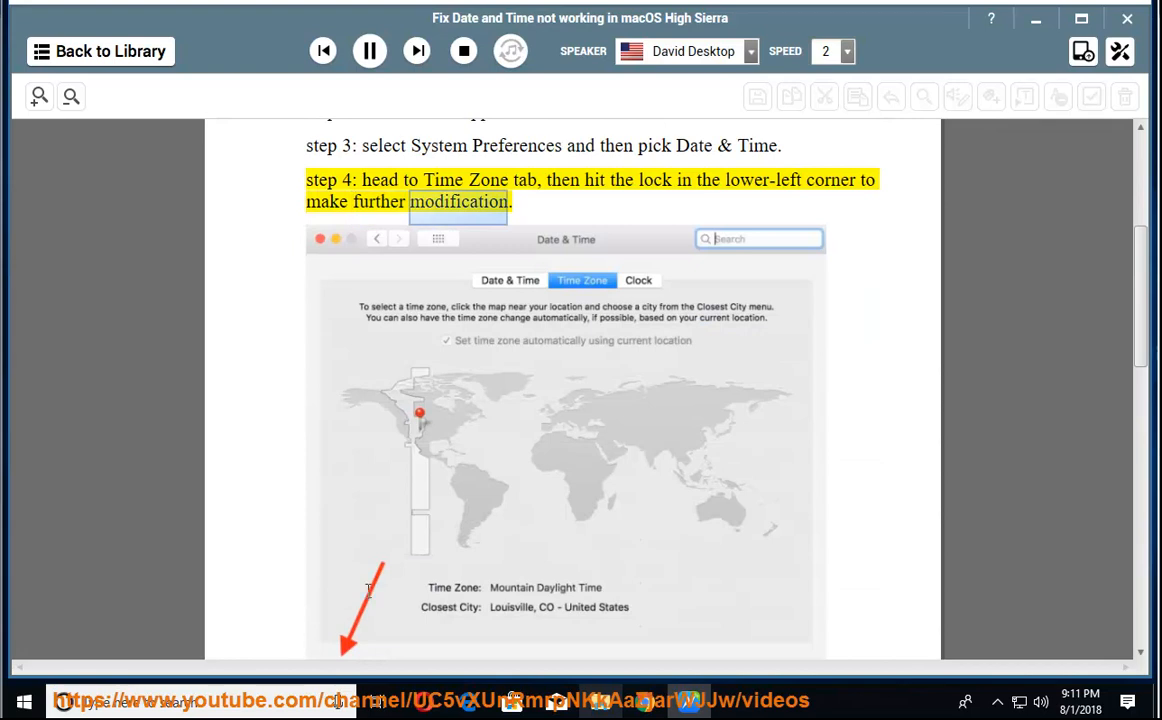
scroll("down", 3)
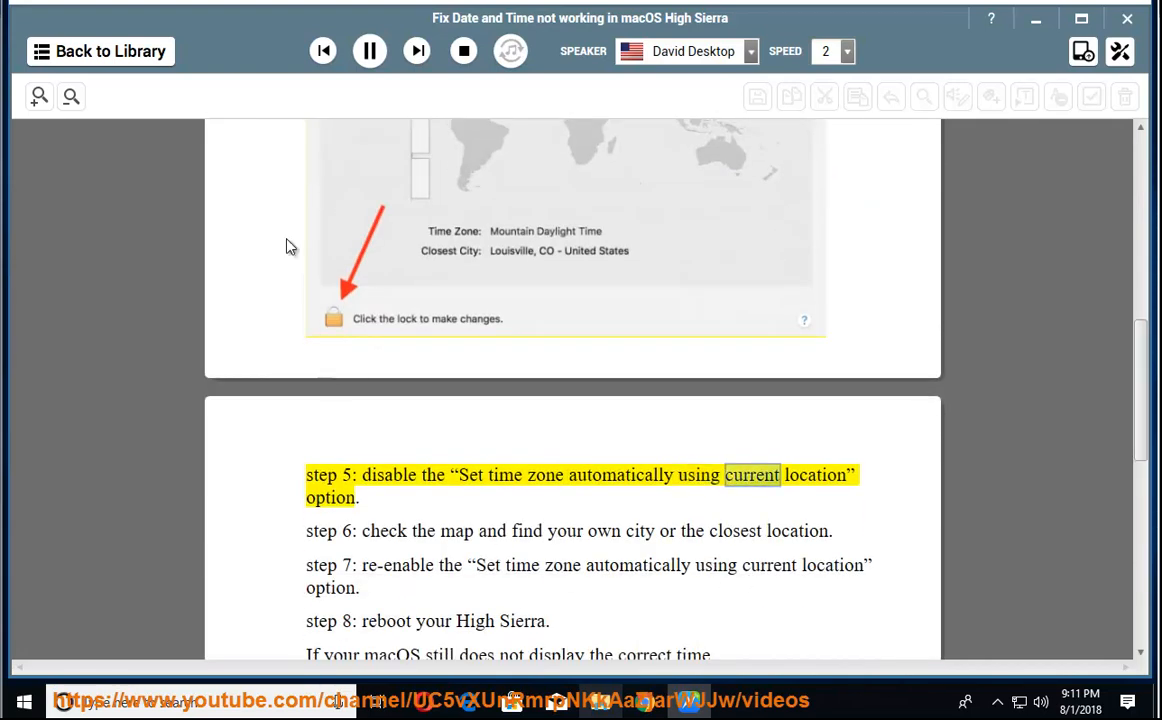
left_click(368, 51)
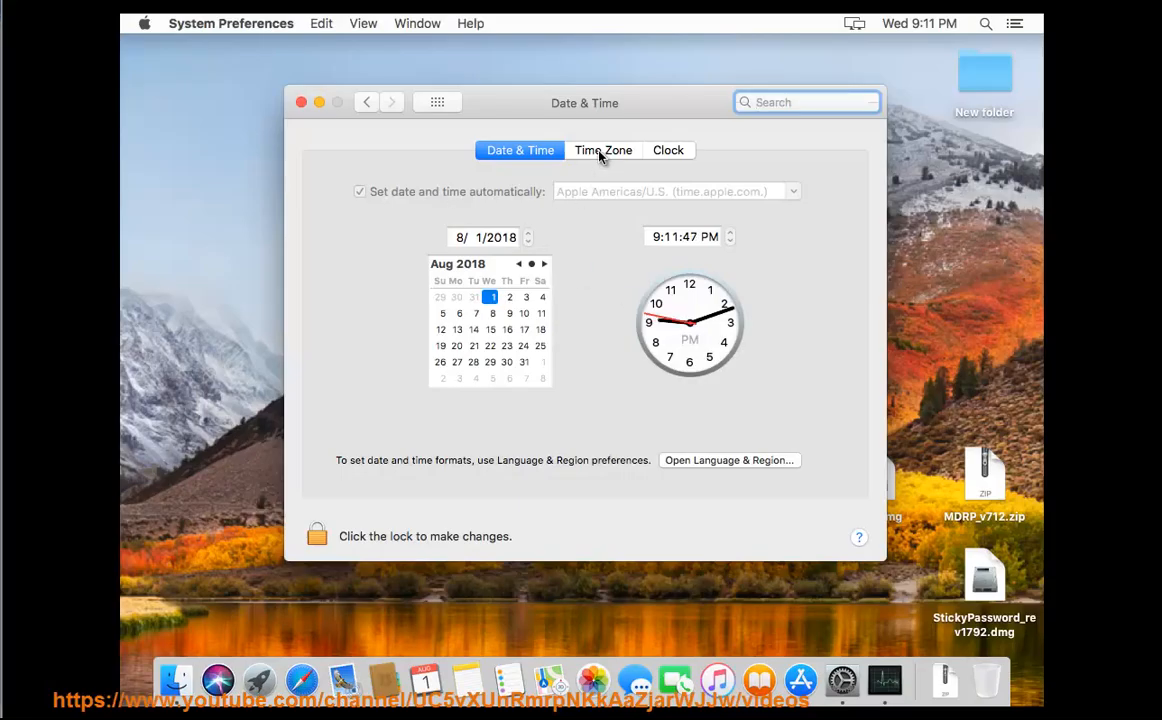
Unlock the Date & Time settings with the admin password from the Time Zone tab
left_click(603, 150)
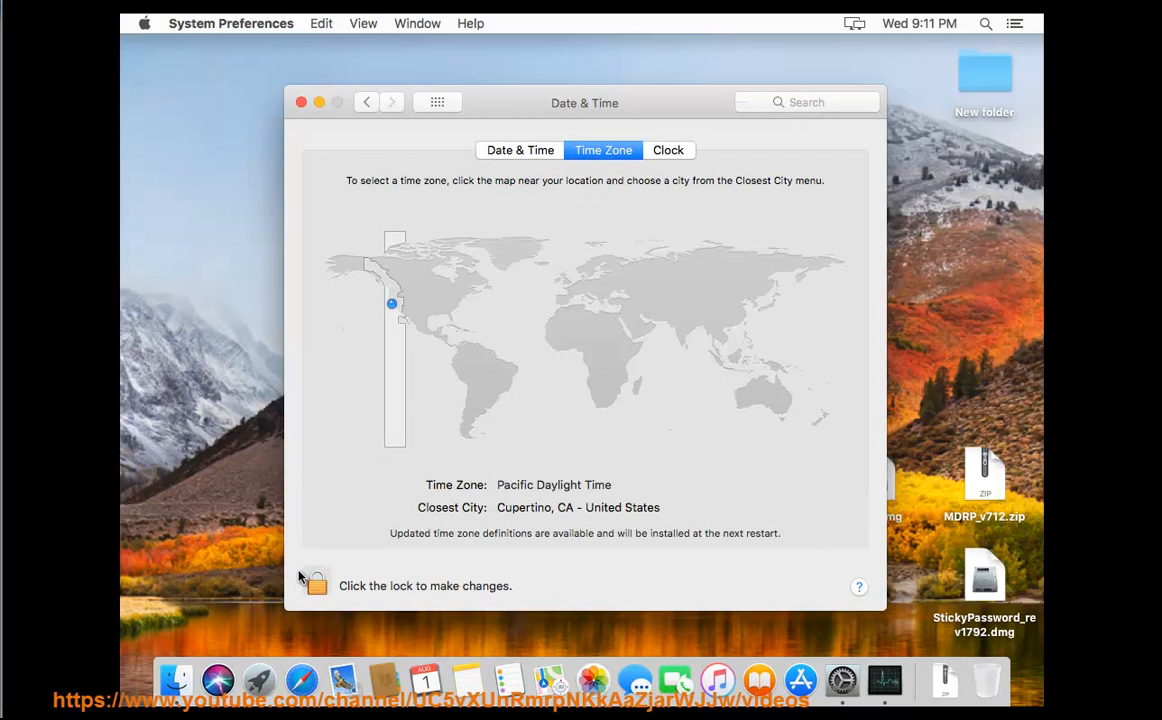
left_click(316, 582)
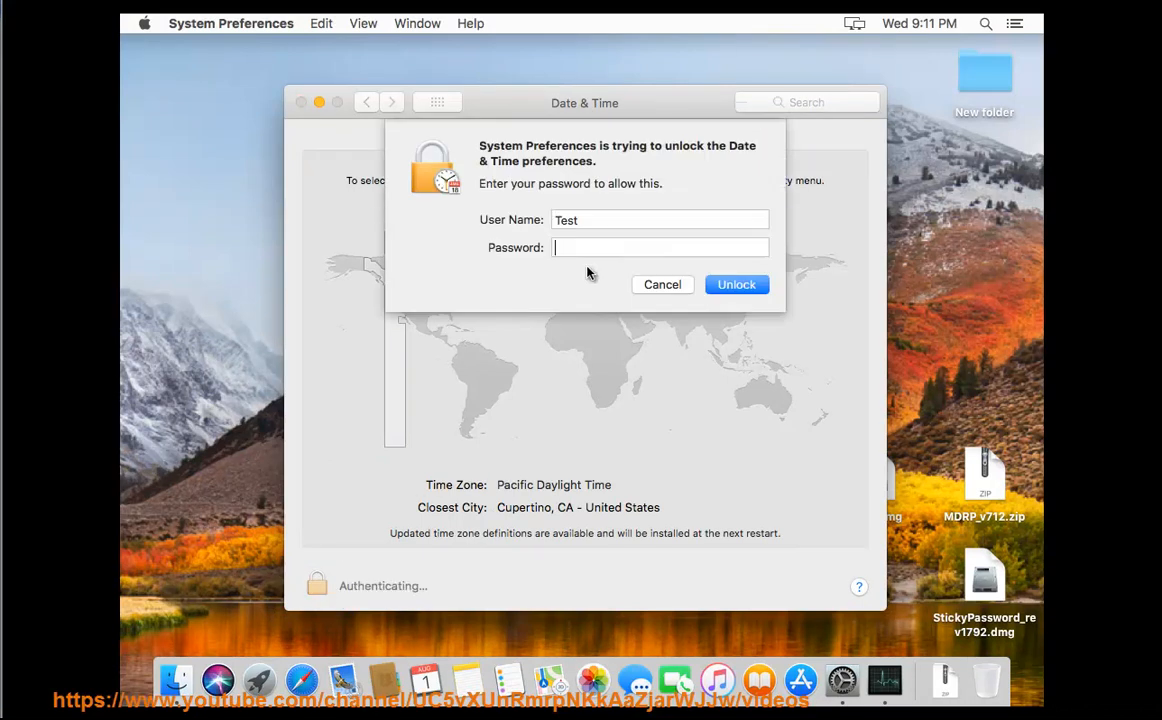
type("•")
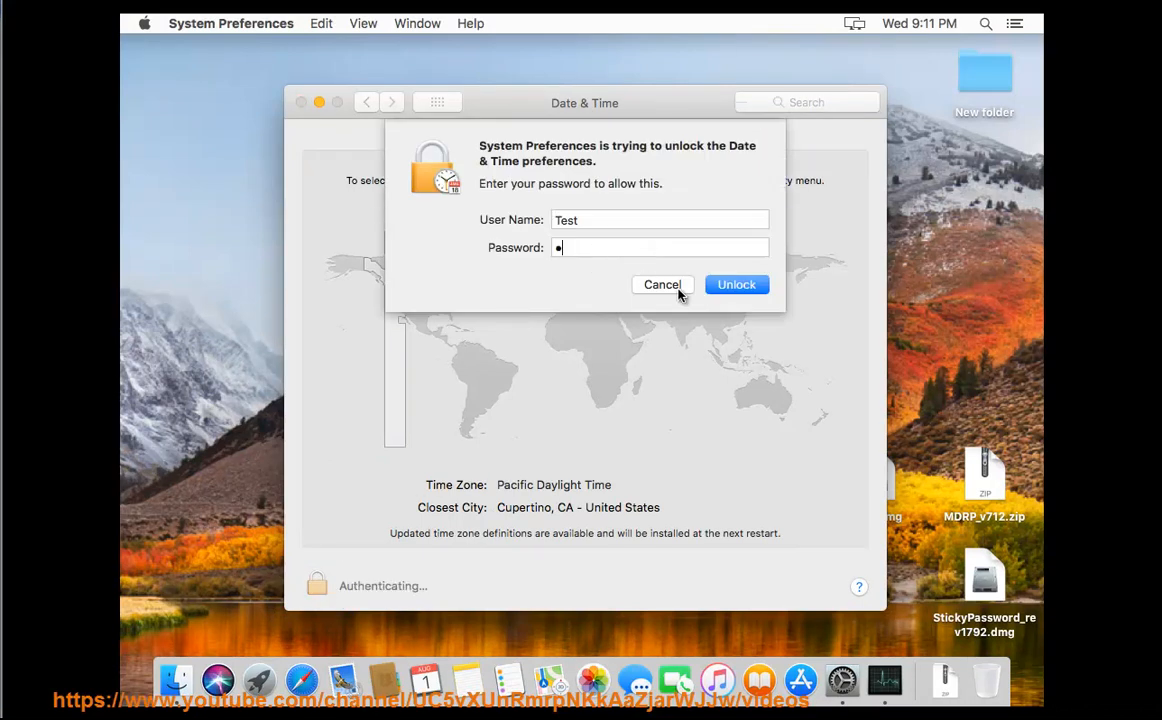
left_click(736, 284)
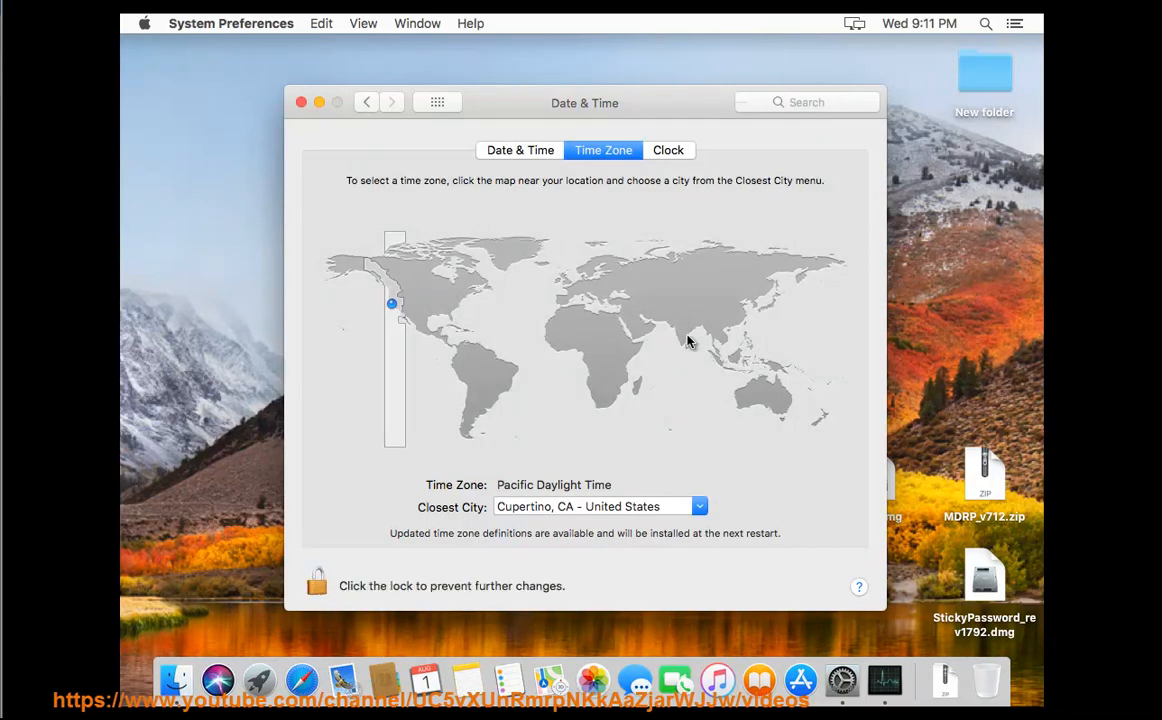
mouse_move(690, 338)
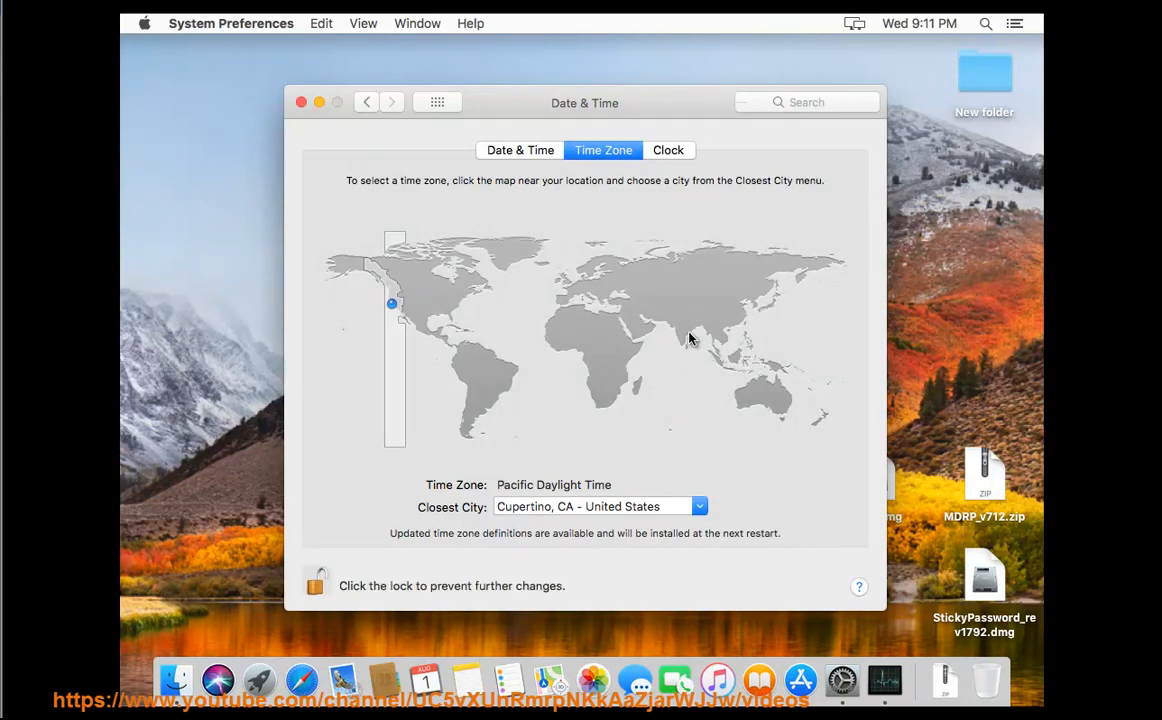
Confirm the time zone is Pacific Daylight Time with Cupertino as closest city
left_click(520, 150)
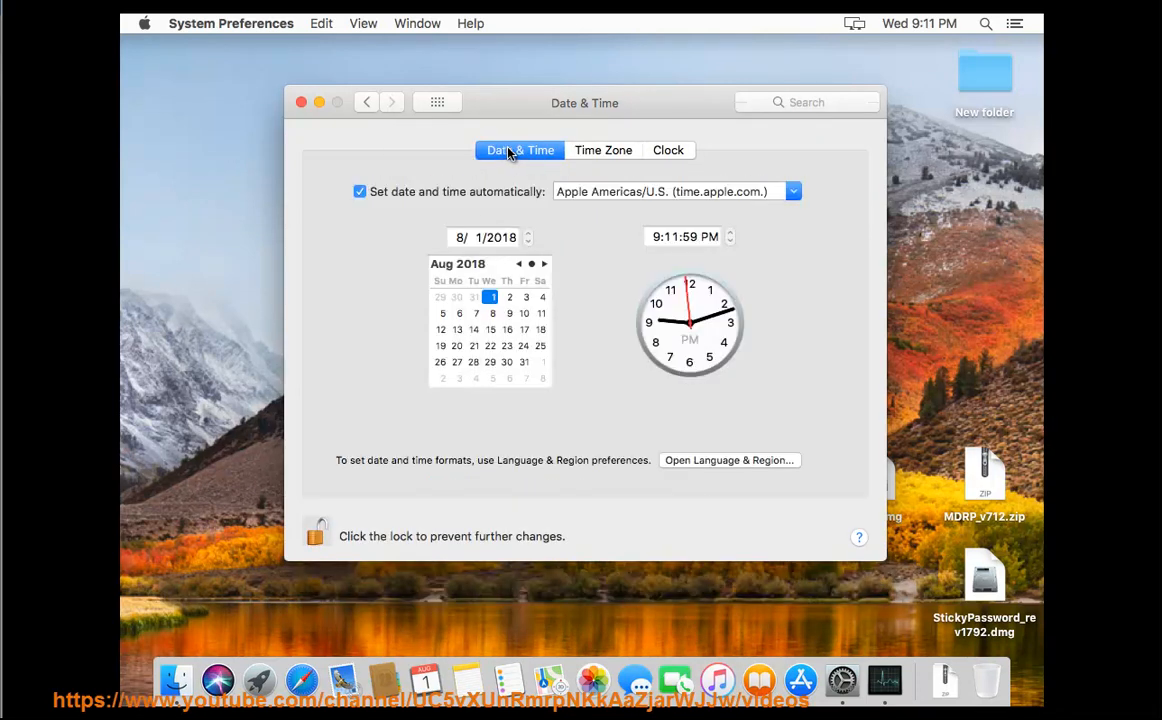
left_click(603, 150)
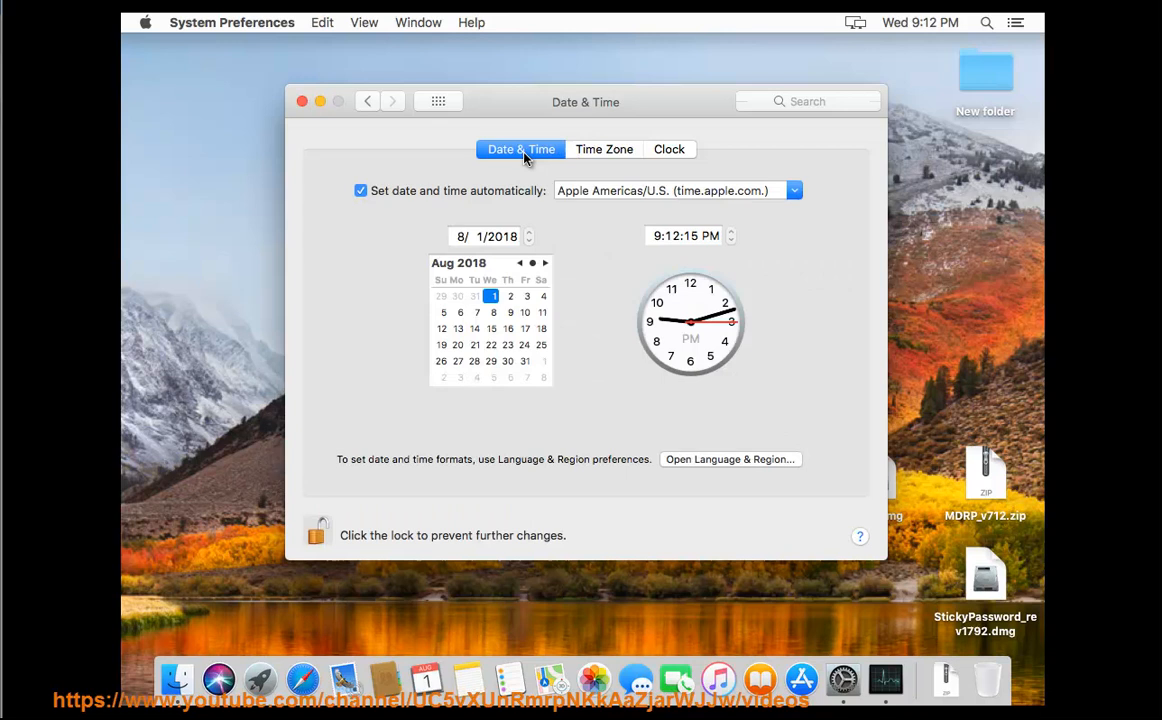
left_click(360, 191)
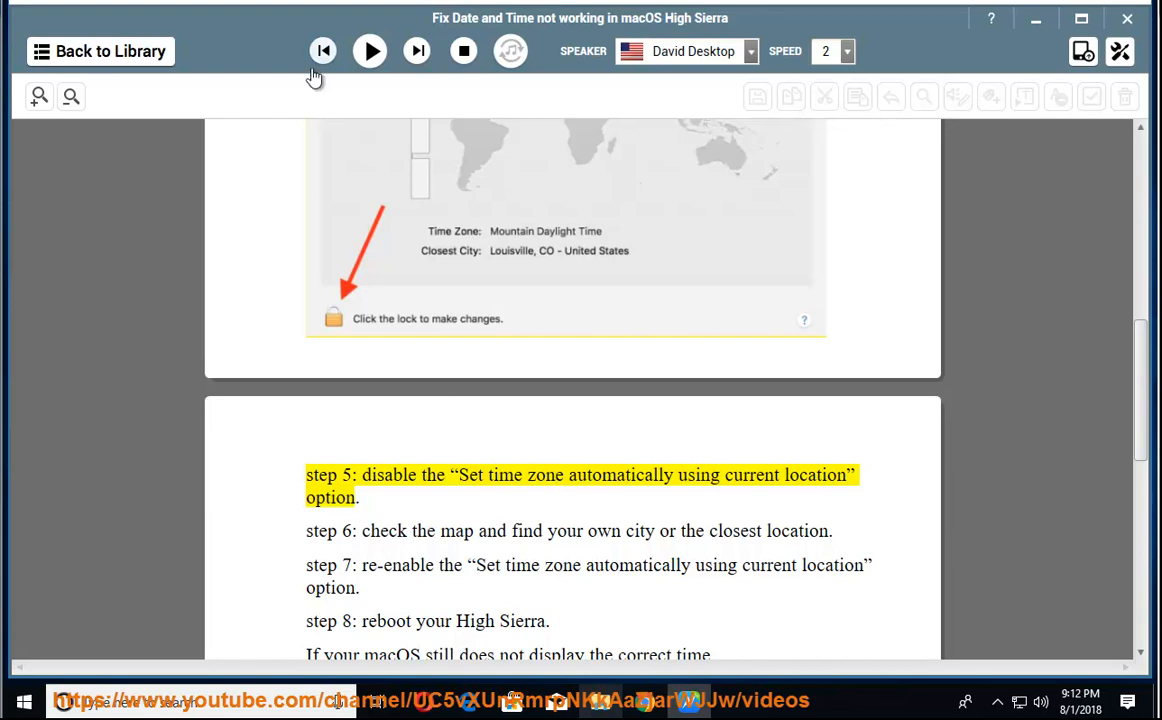
Resume text-to-speech so the guide reads steps 5 and 6
left_click(369, 51)
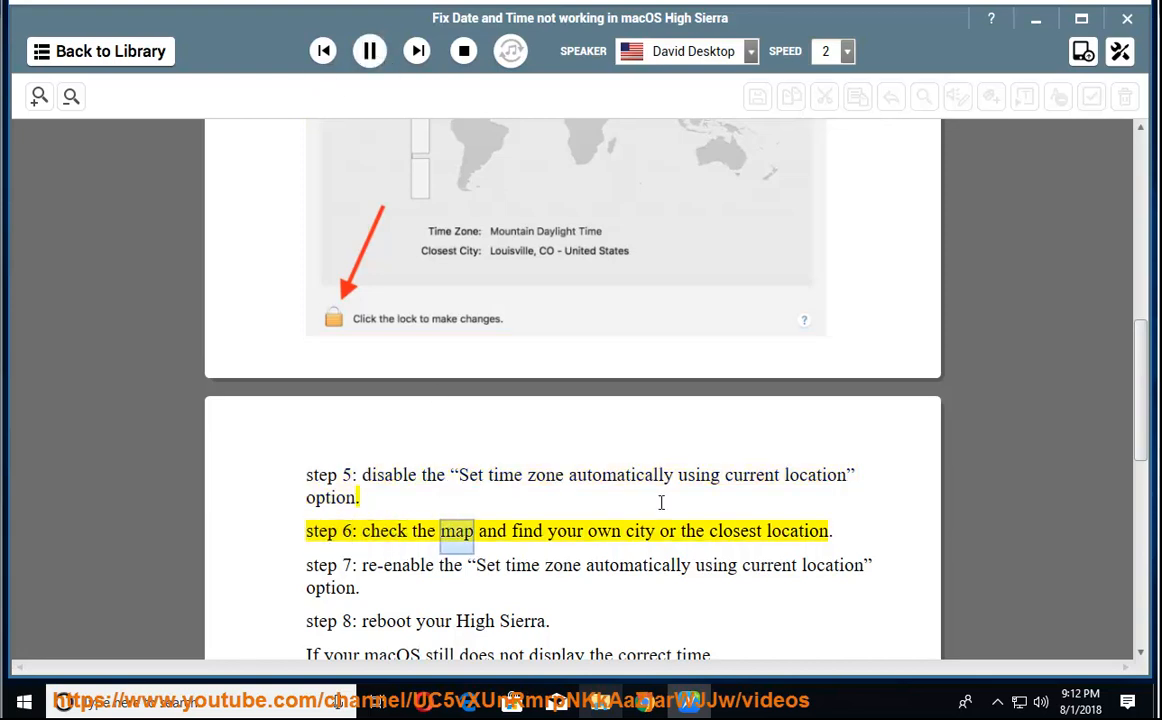
double_click(797, 531)
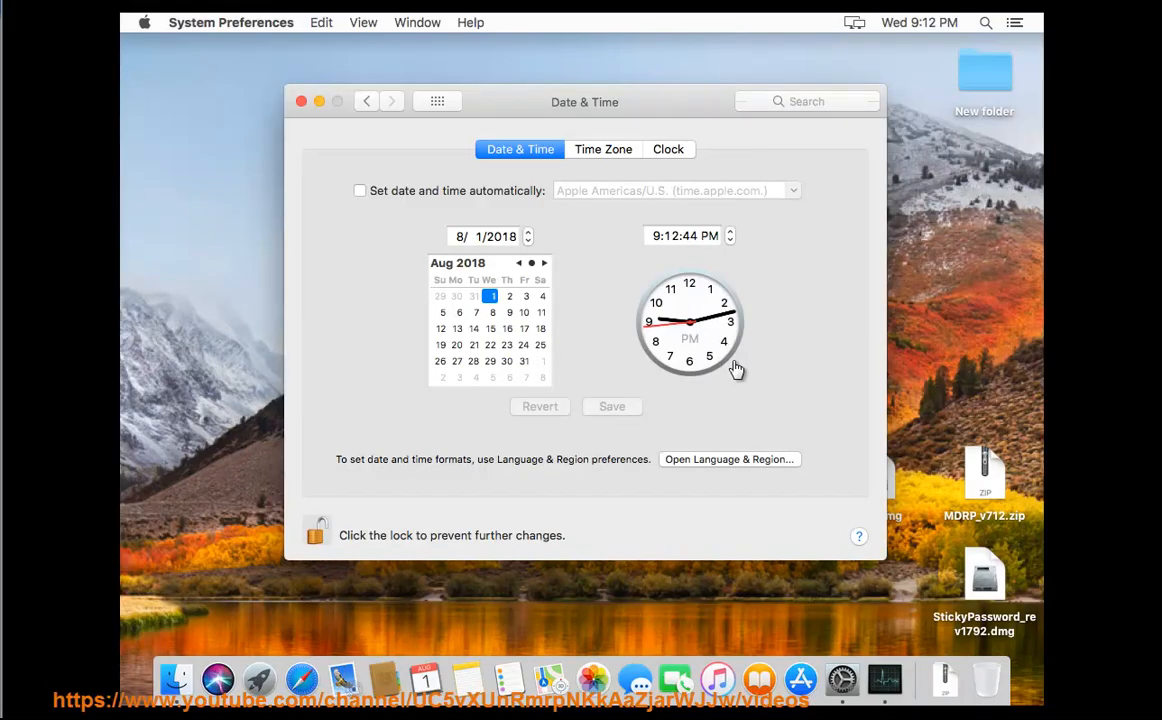
Keep Cupertino, CA as the closest city in the Time Zone settings
left_click(603, 149)
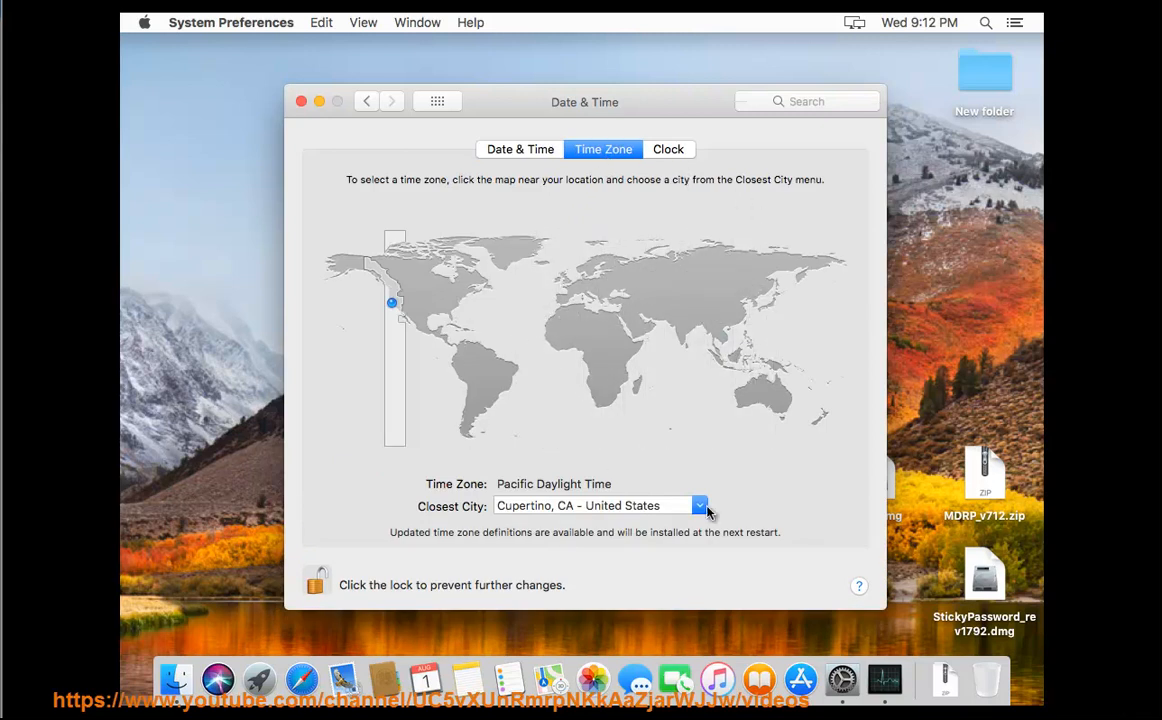
left_click(699, 505)
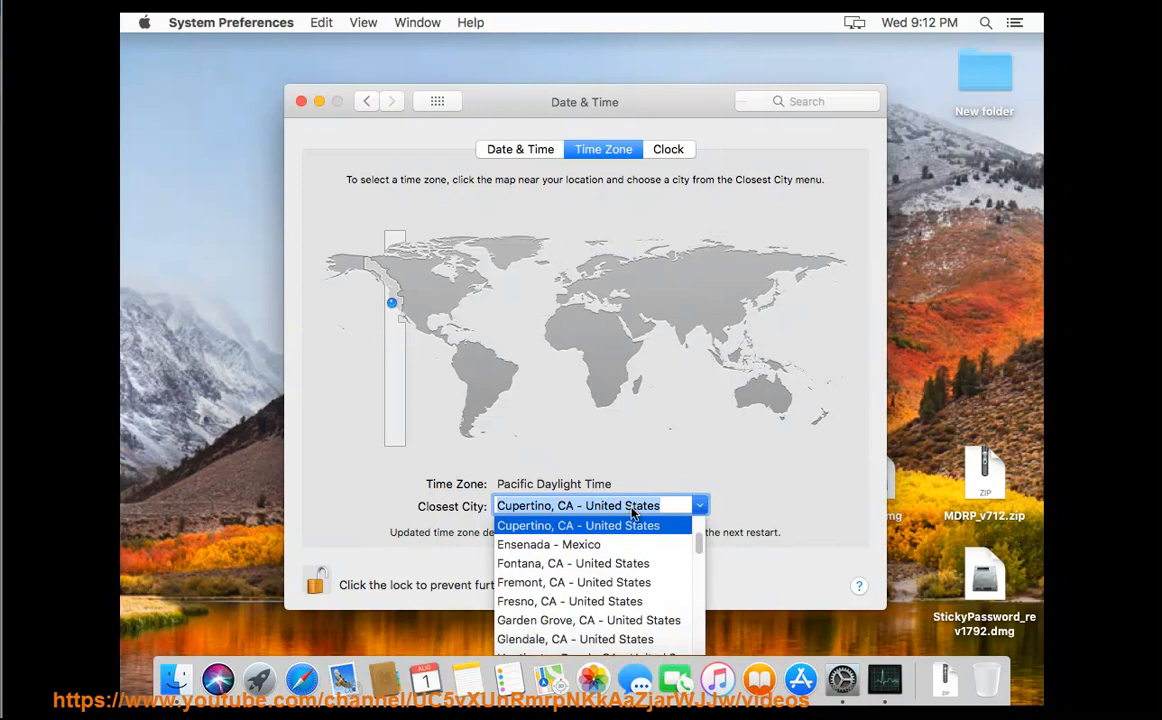
left_click(578, 525)
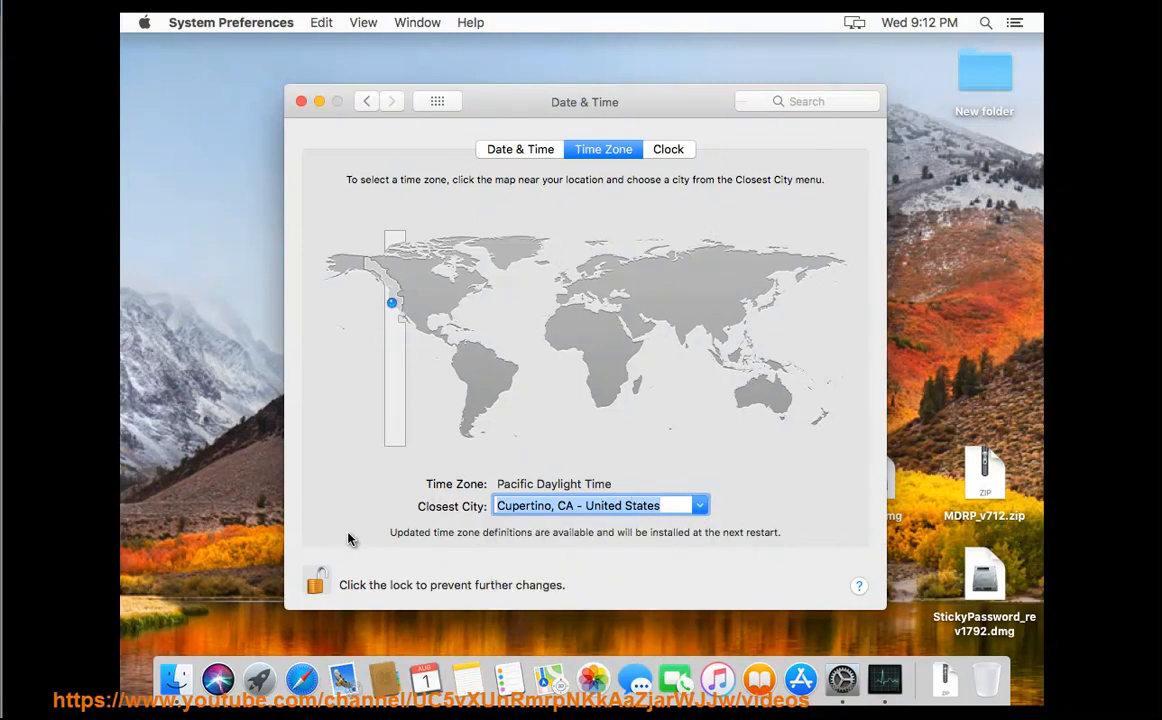
mouse_move(222, 104)
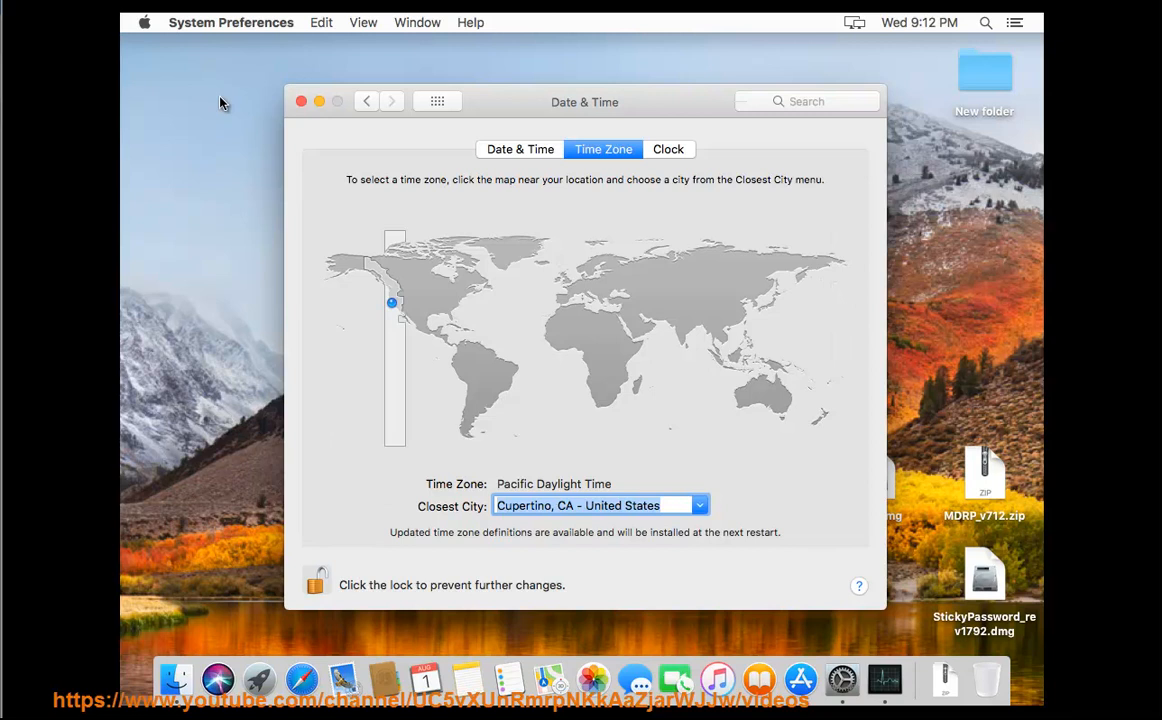
Choose Restart from the Apple menu, then dismiss the confirmation dialog
left_click(146, 21)
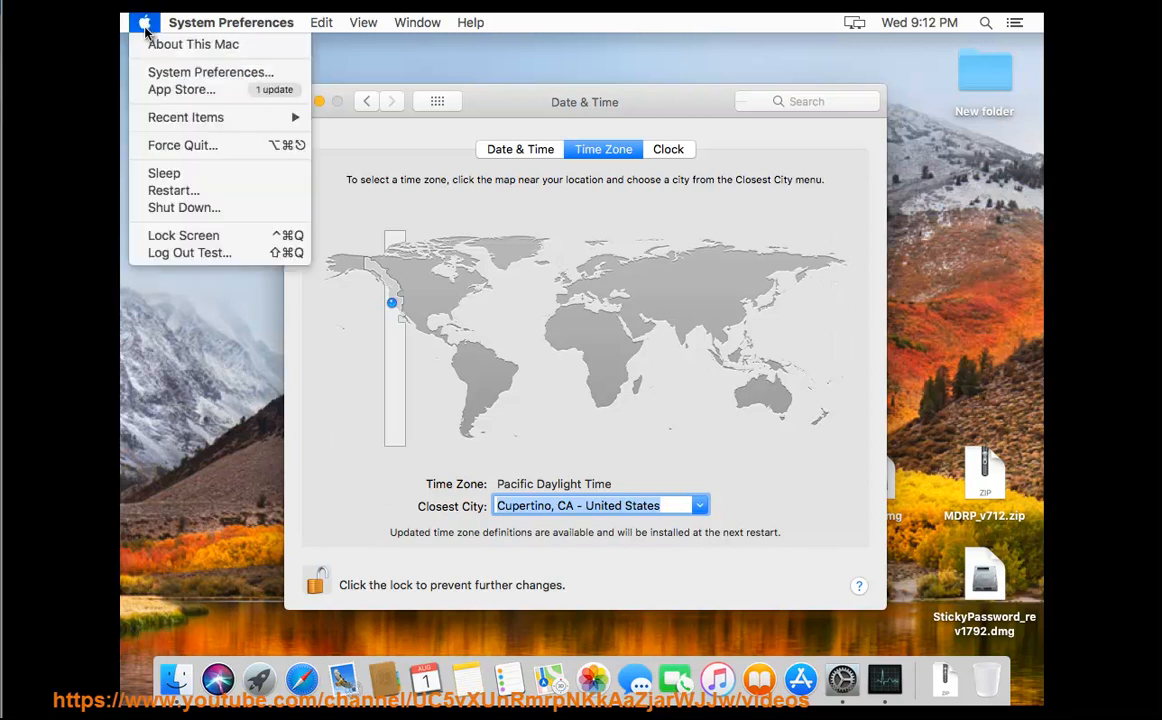
mouse_move(184, 207)
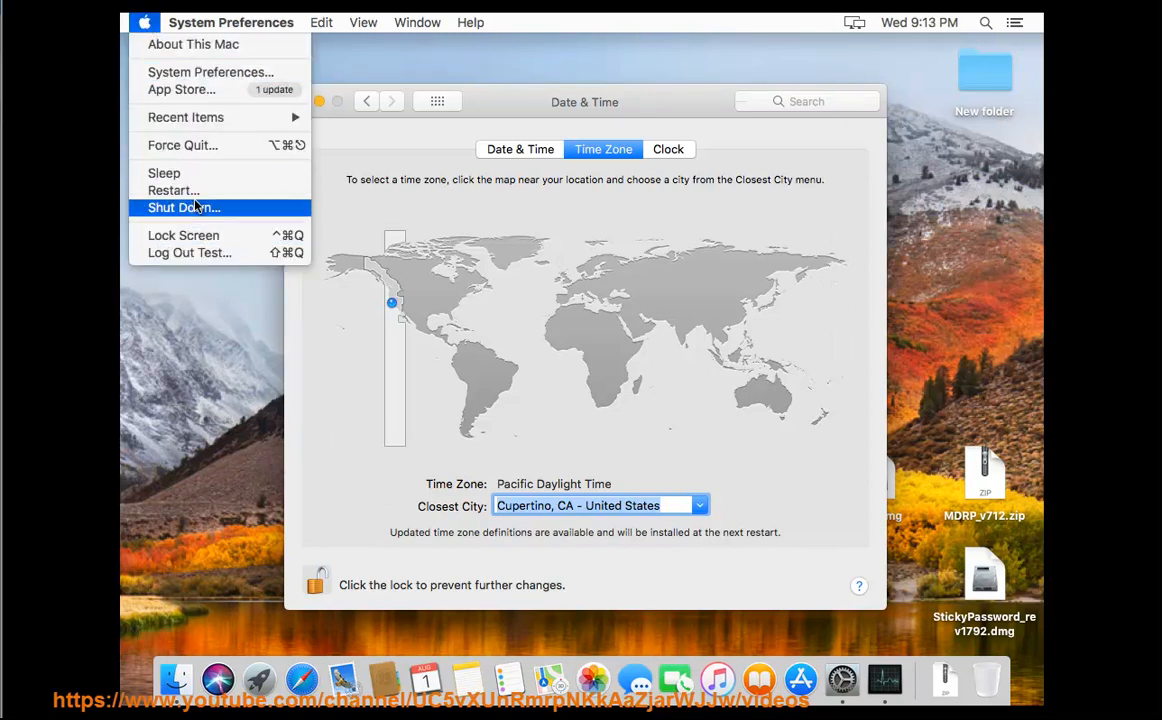
left_click(174, 190)
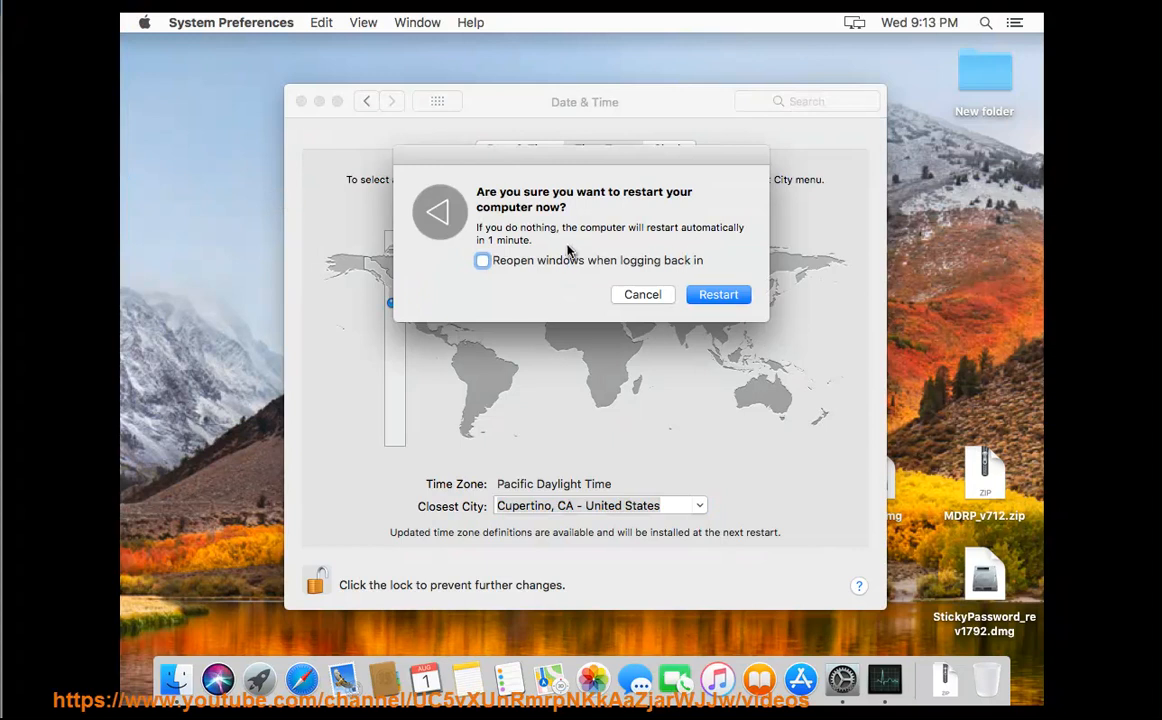
mouse_move(720, 310)
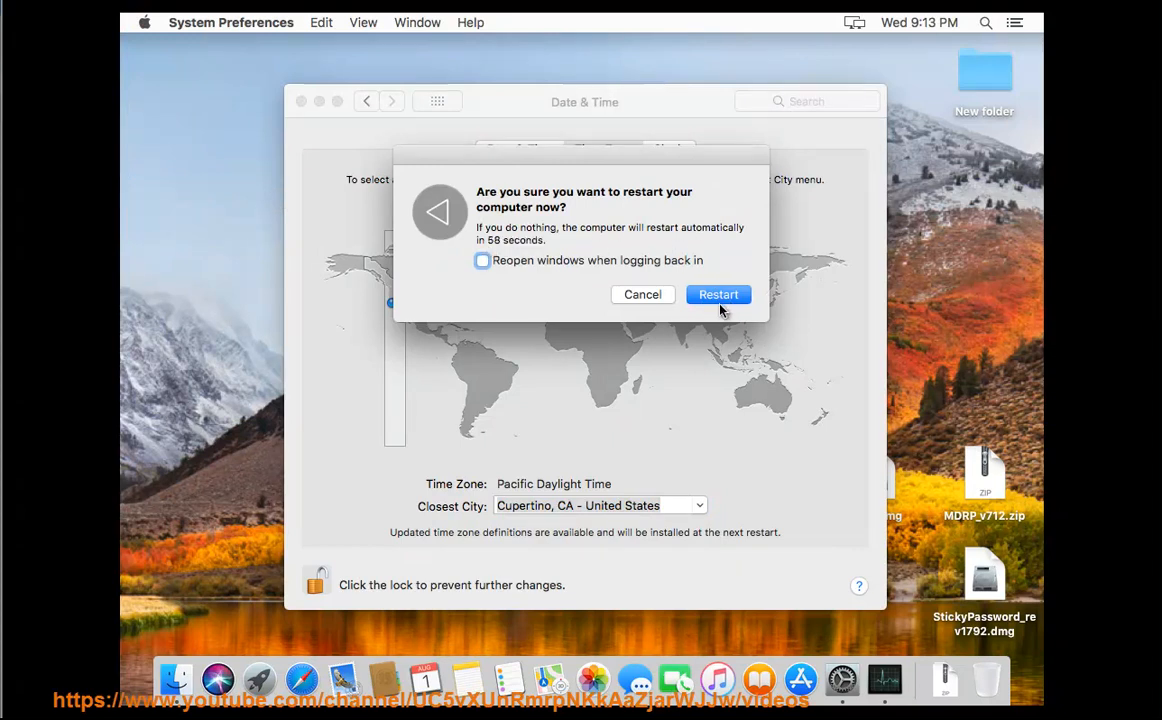
left_click(642, 294)
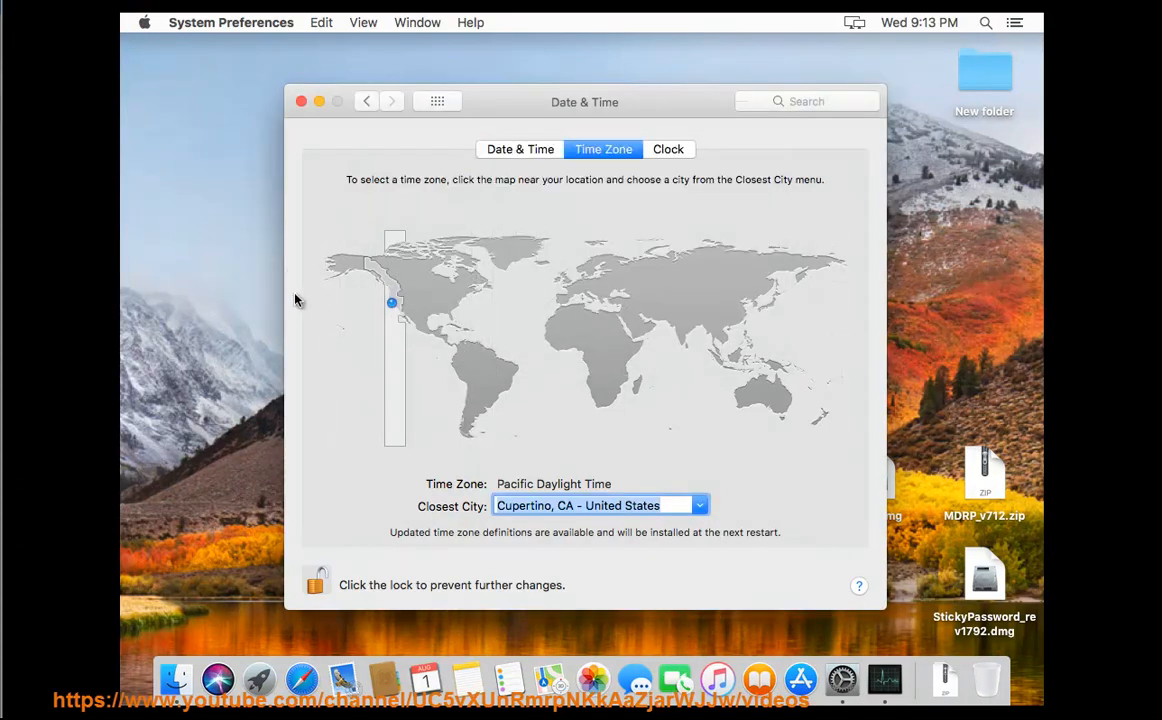
mouse_move(341, 56)
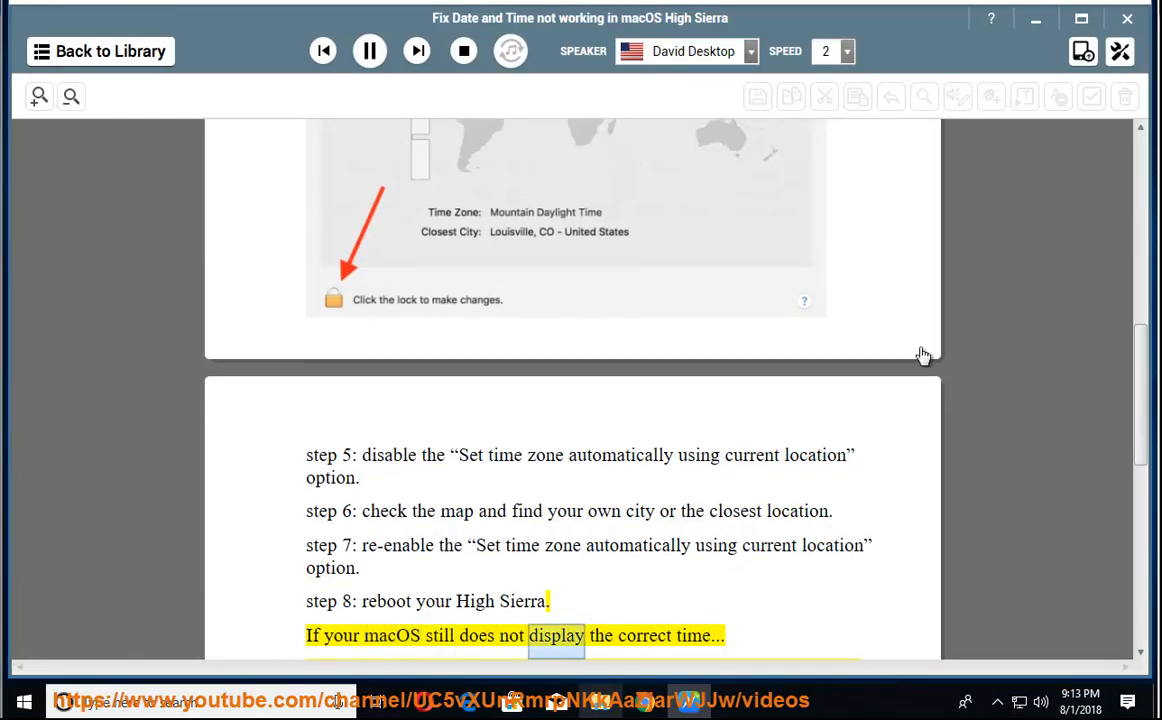
Let the guide read steps 8 to 10 on rebooting and Location Services, then pause
scroll("down", 3)
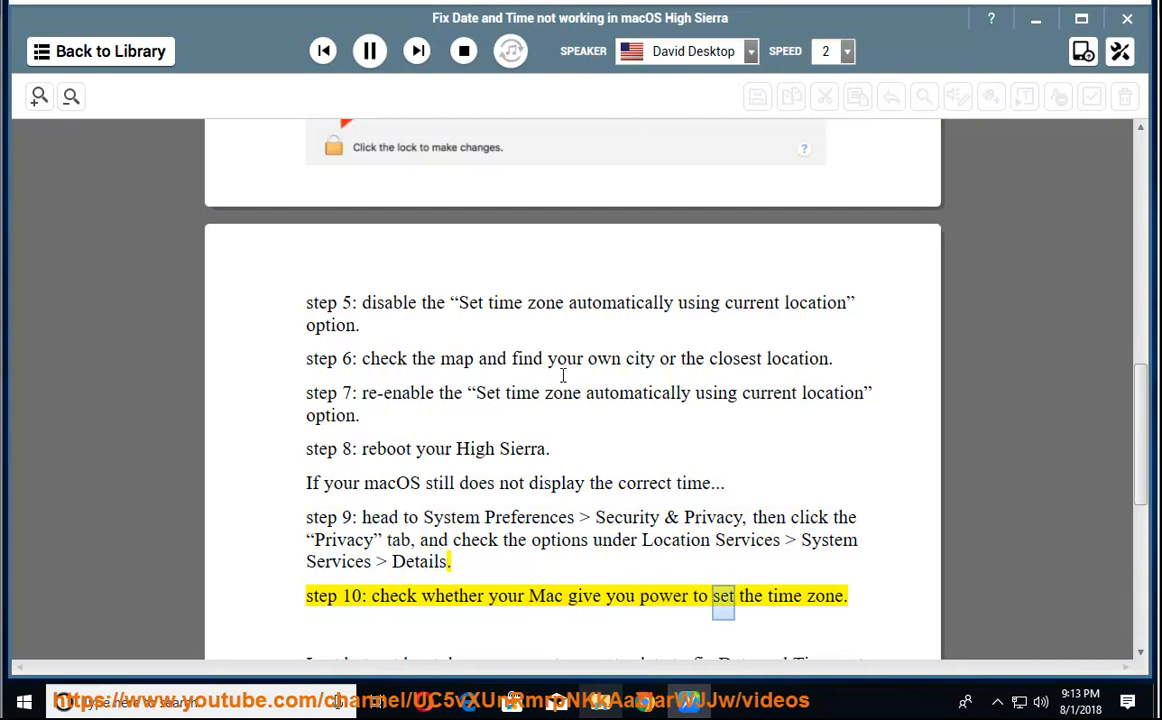
left_click(369, 51)
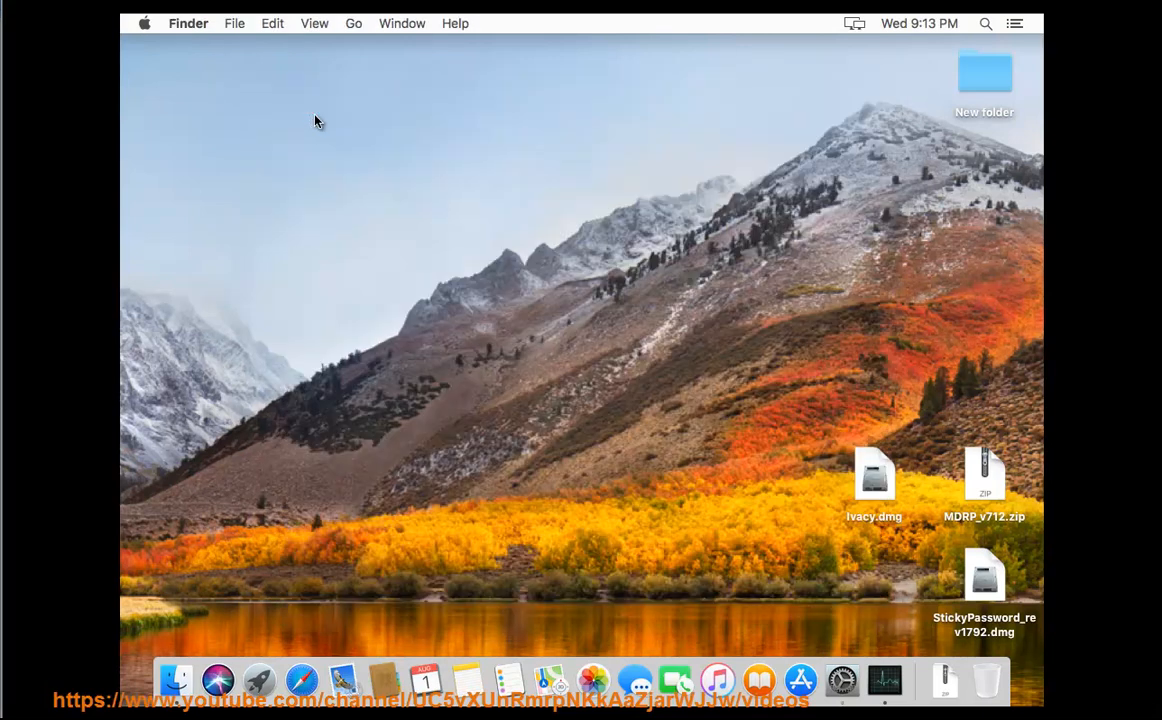
Open Security & Privacy and view Location Services on the Privacy tab
left_click(144, 22)
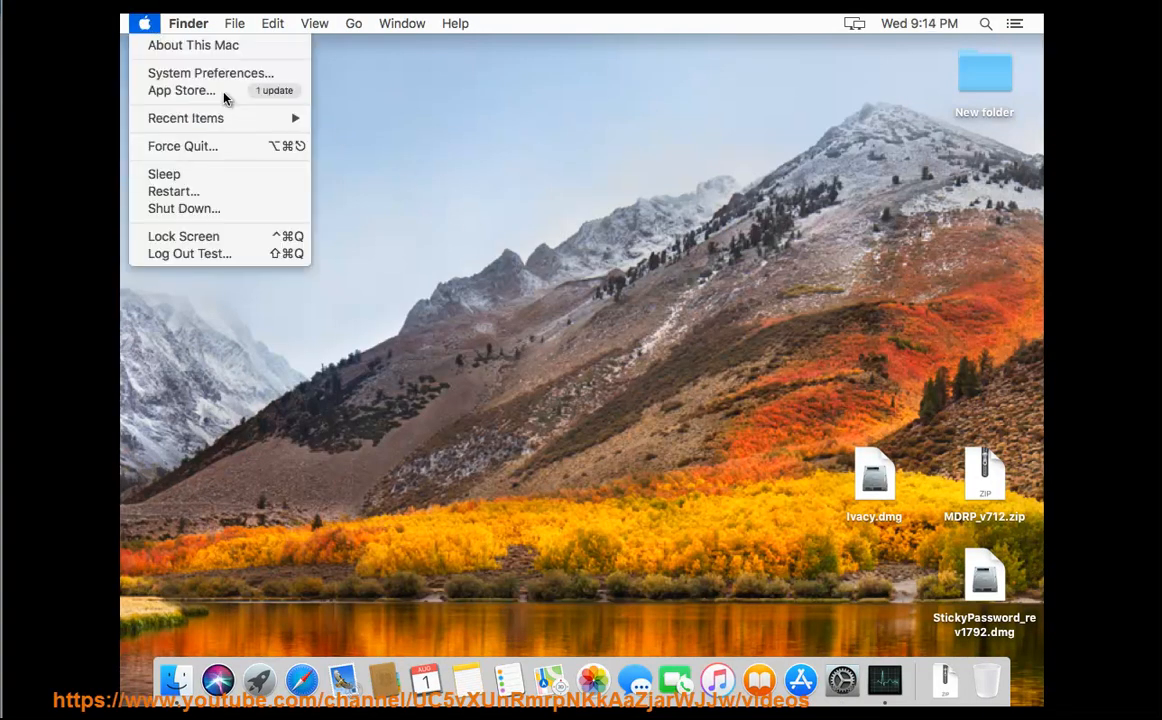
left_click(207, 72)
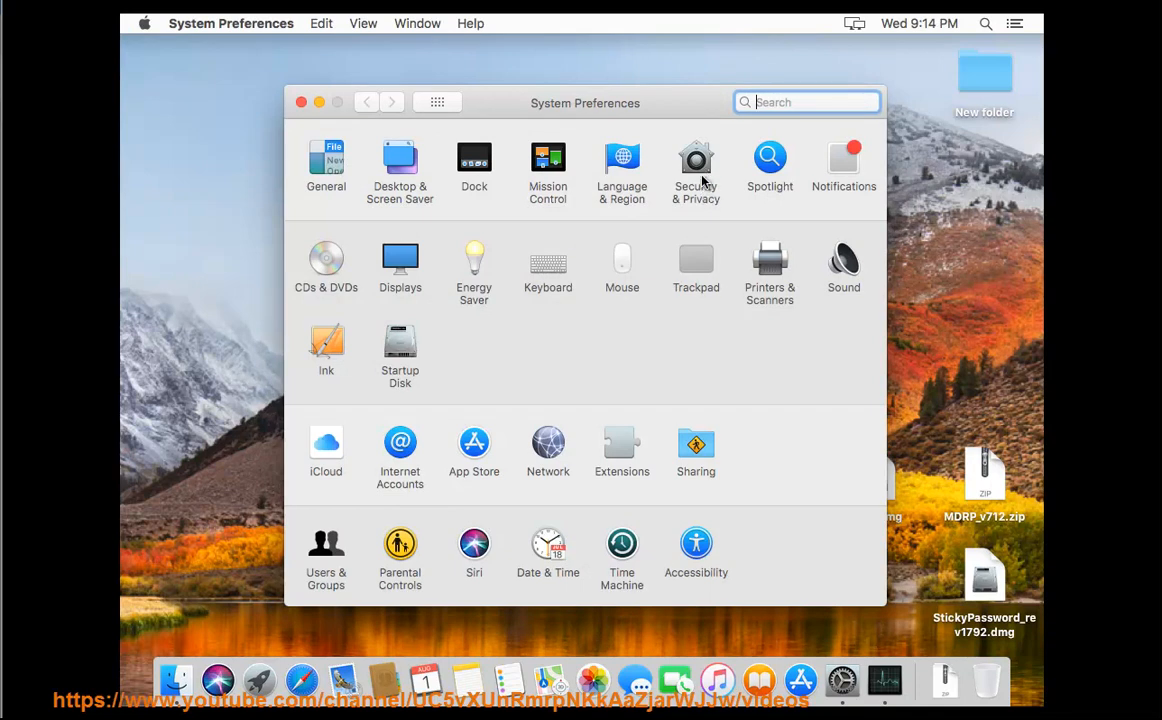
left_click(695, 158)
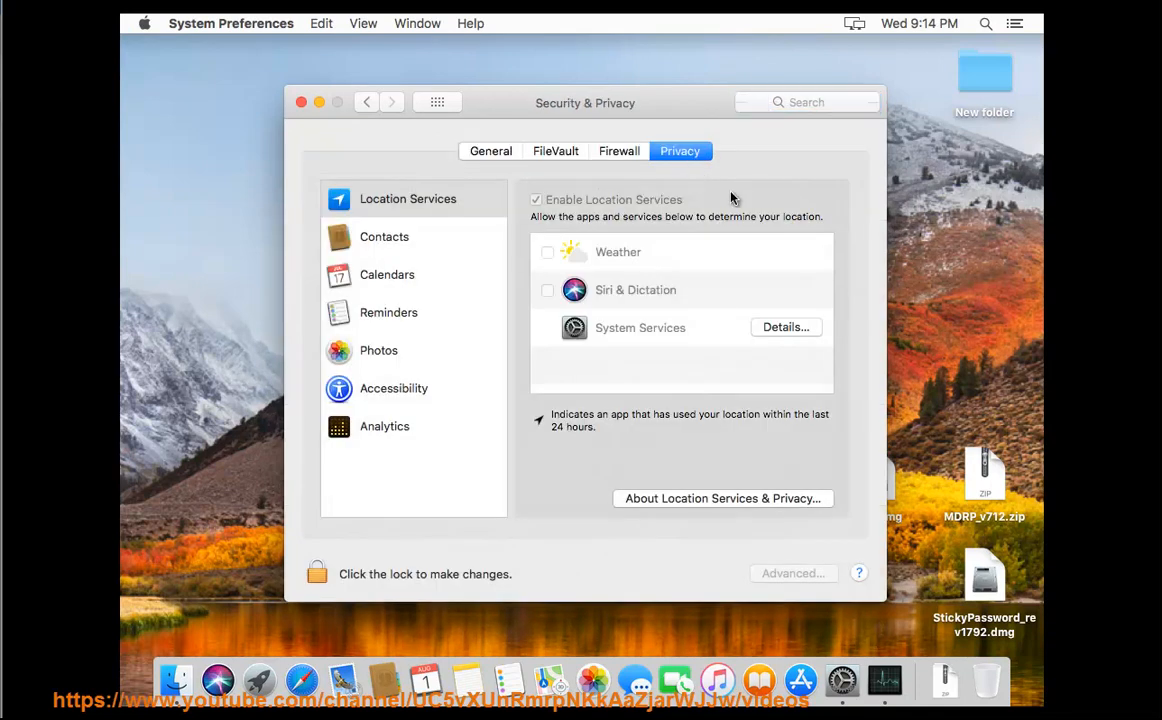
left_click(785, 327)
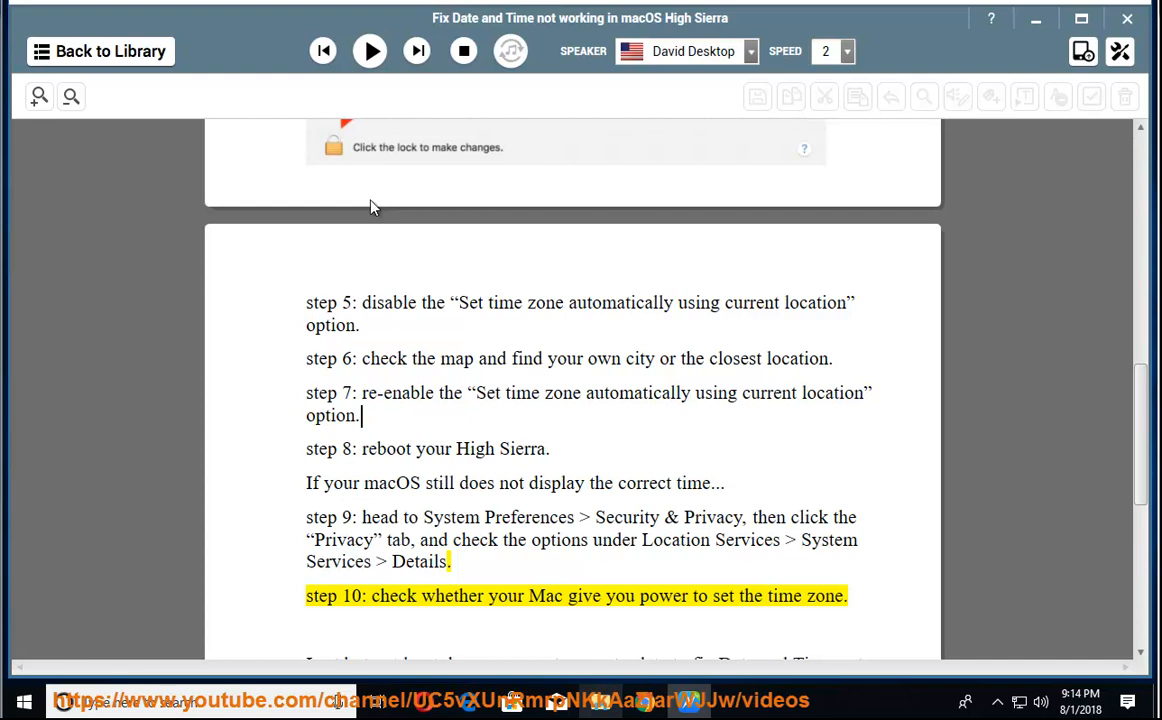
Resume reading the guide's final tip about keeping the system up to date
left_click(369, 51)
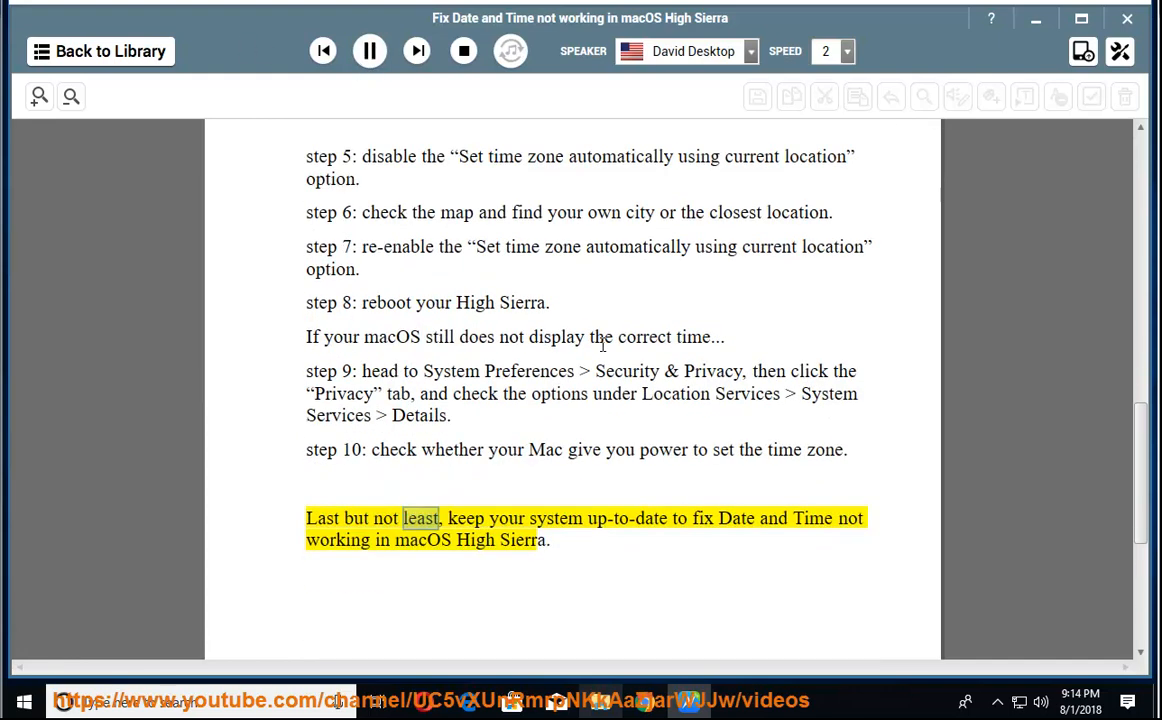